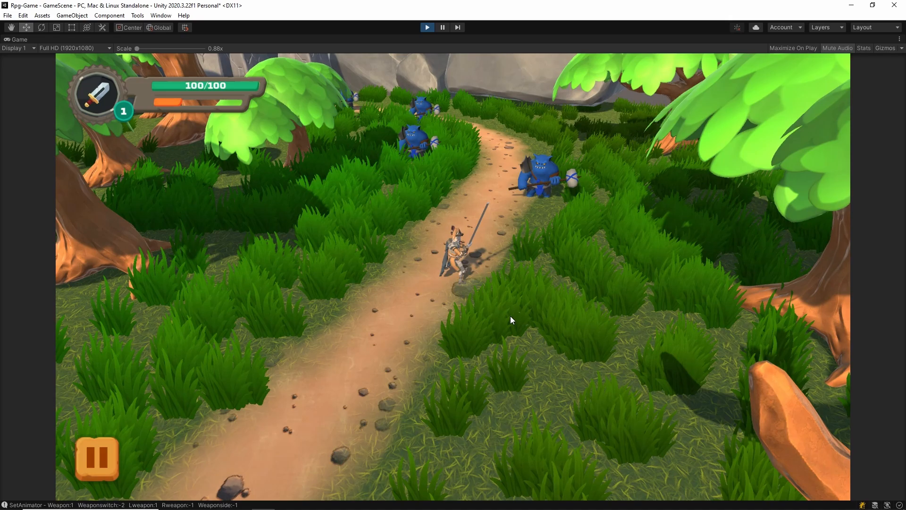
- Create a CameraFollow C# script in Assets and open it in Visual Studio
{"action": "right_click", "coordinate": [361, 463]}
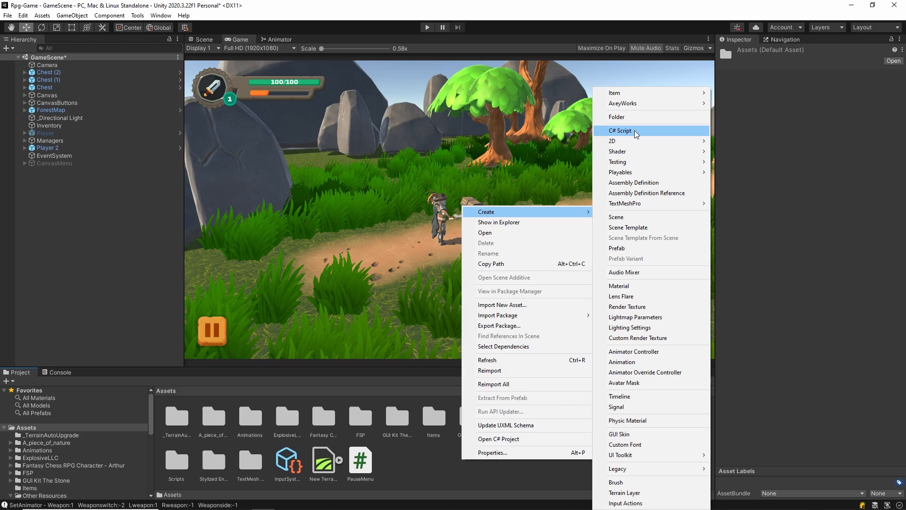
{"action": "left_click", "coordinate": [620, 130]}
{"action": "type", "text": "CameraFollow"}
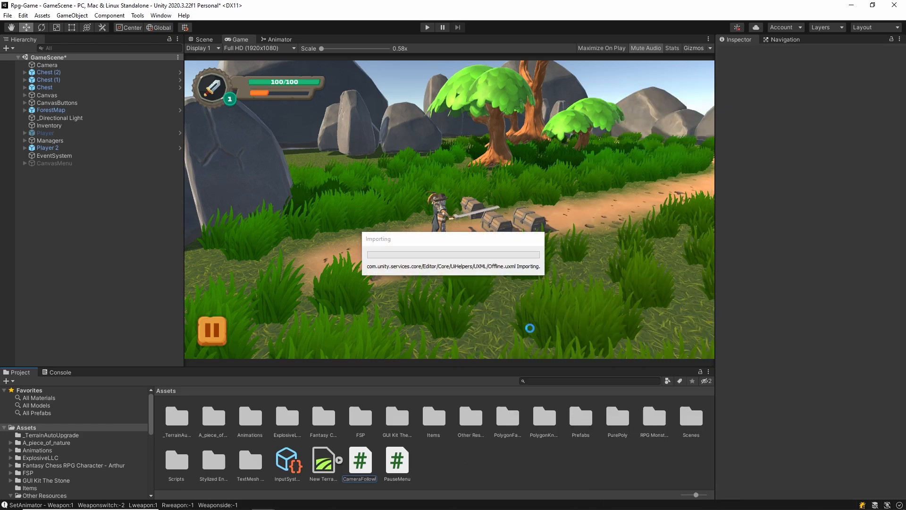
{"action": "double_click", "coordinate": [360, 460]}
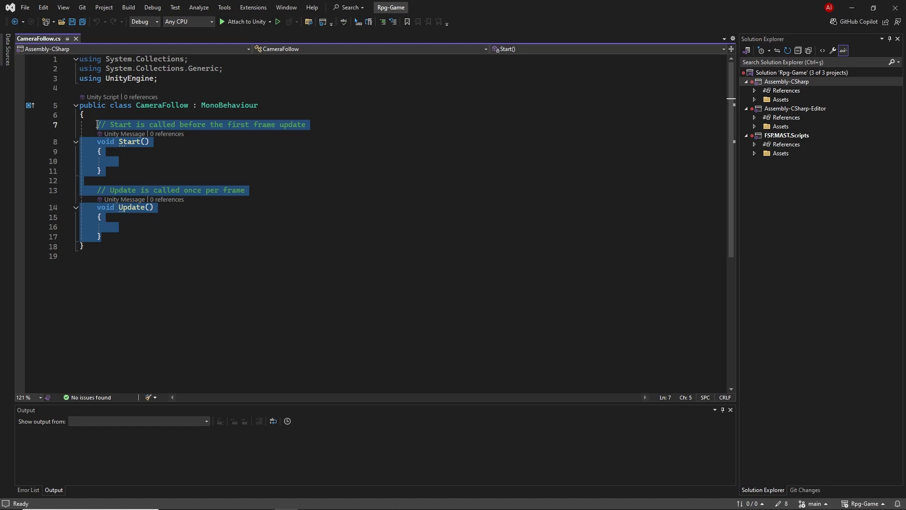
- Declare serialized Transform fields for Target and cameraTransform
{"action": "type", "text": "[SerializeField]"}
{"action": "type", "text": "private Transform Target; "}
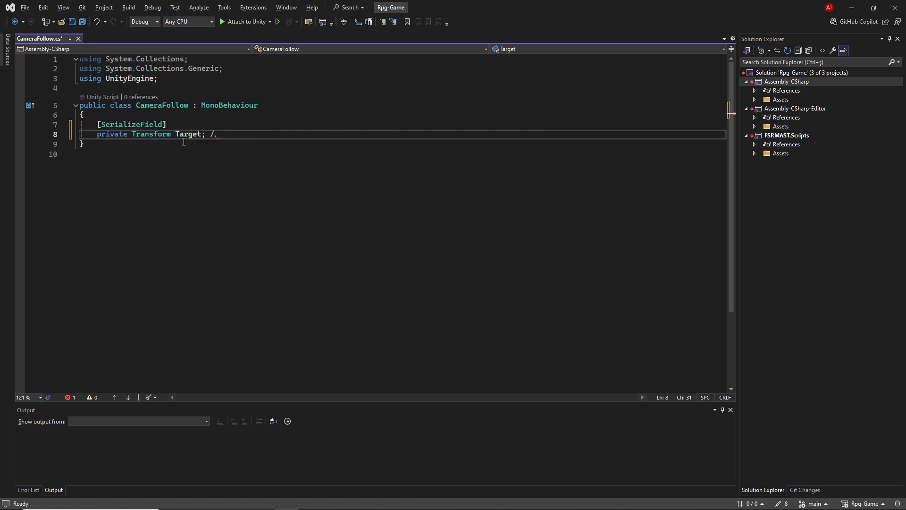
{"action": "type", "text": "/Player"}
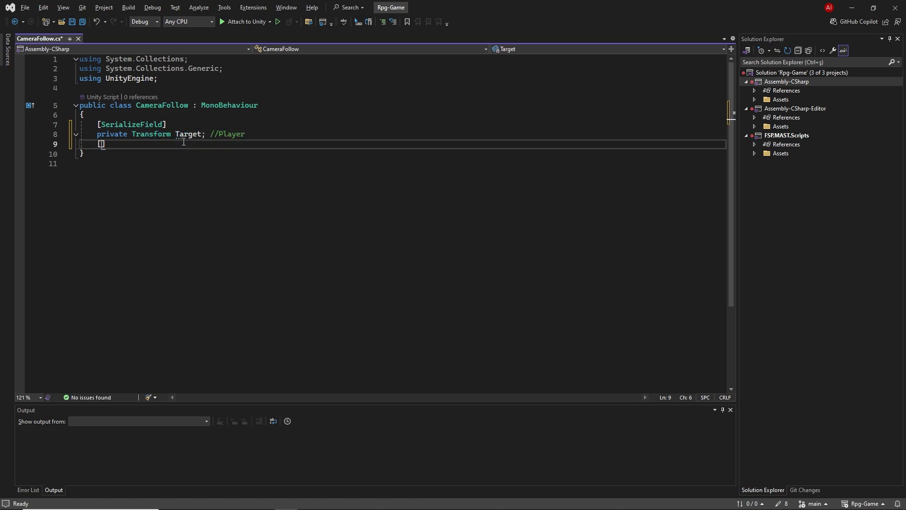
{"action": "type", "text": "[SerializeField]"}
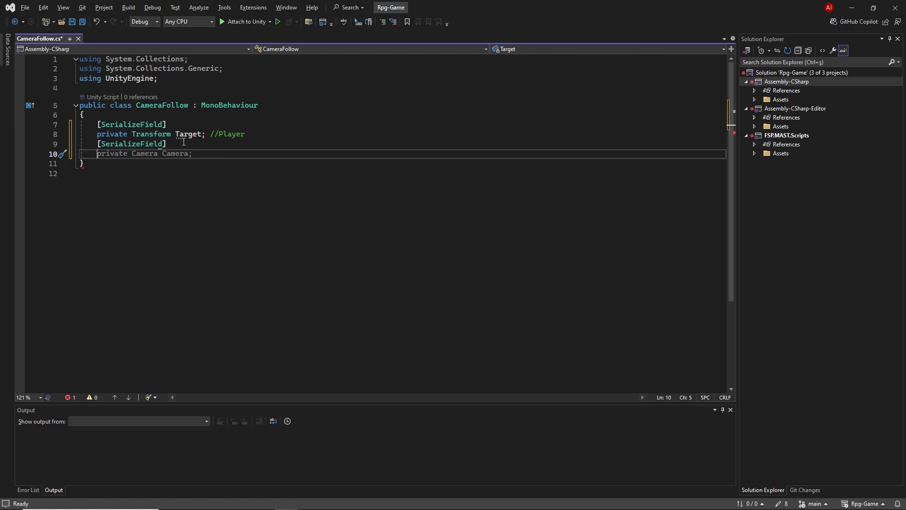
{"action": "type", "text": "Trans"}
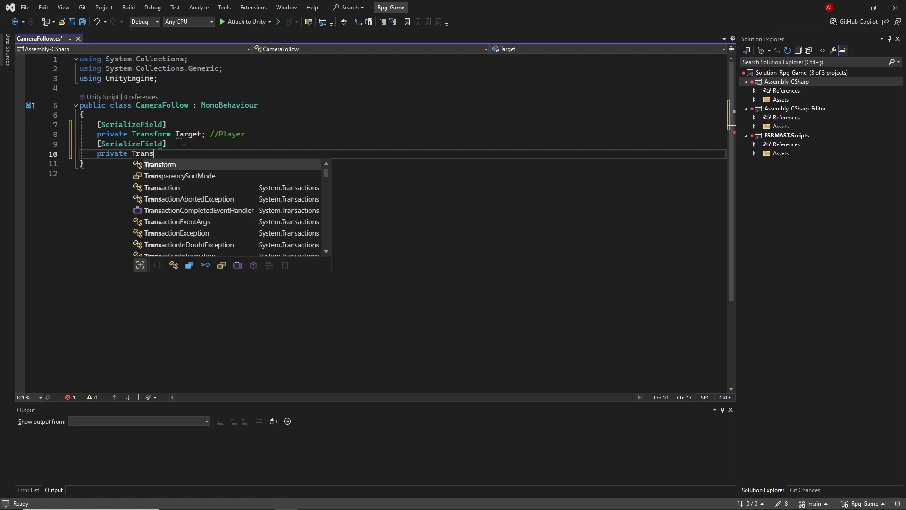
{"action": "type", "text": "form camTran;"}
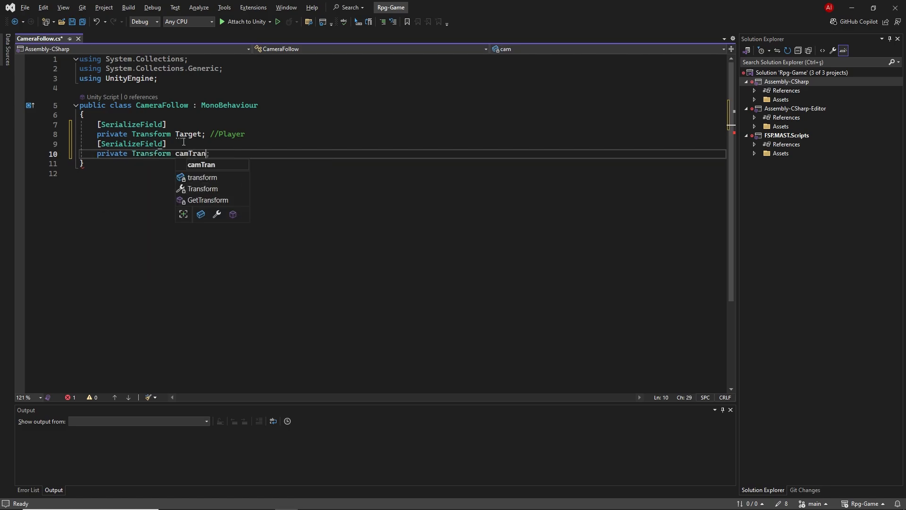
{"action": "type", "text": "eras"}
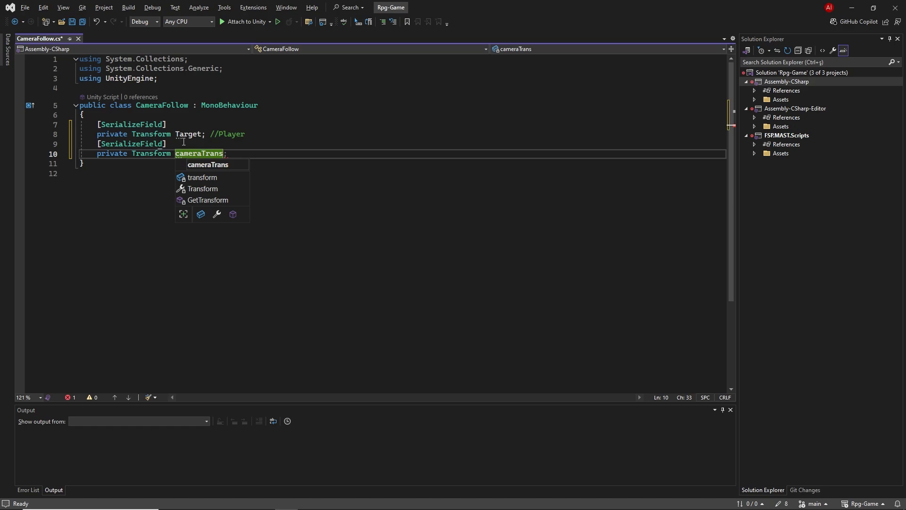
{"action": "type", "text": "form"}
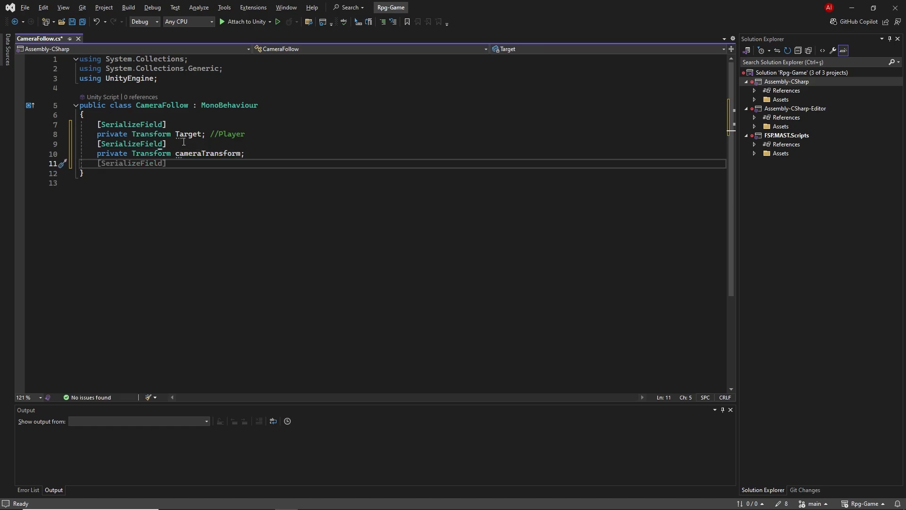
{"action": "type", "text": "s]"}
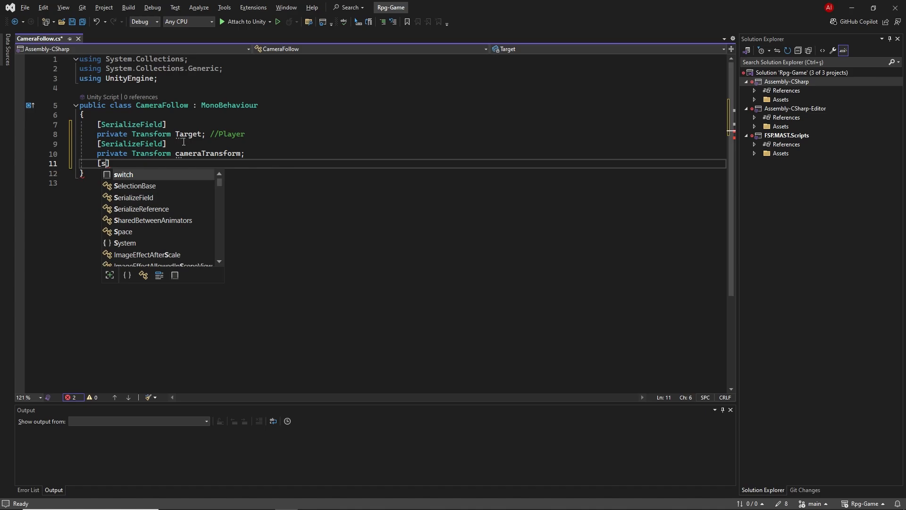
{"action": "key", "text": "Enter"}
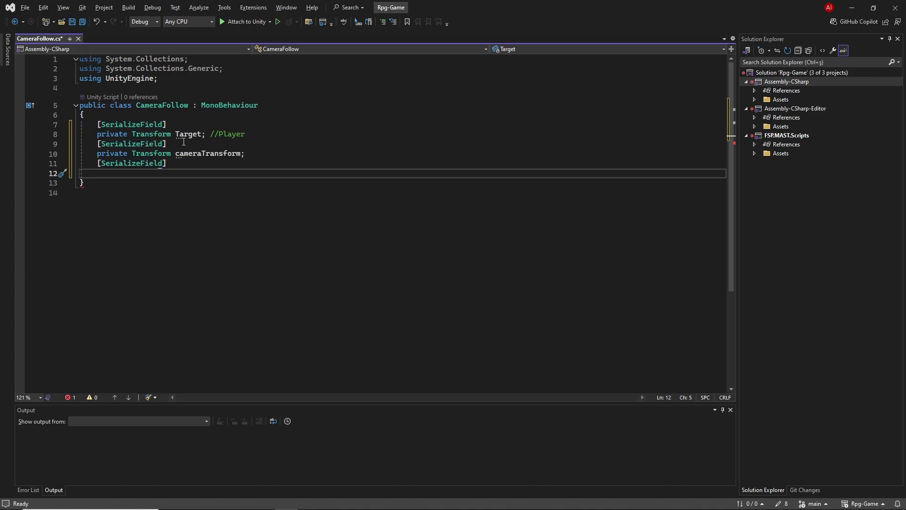
- Add Vector3 Offset, float smoothTime, and a velocity field set to Vector3.zero
{"action": "type", "text": "private Vector3"}
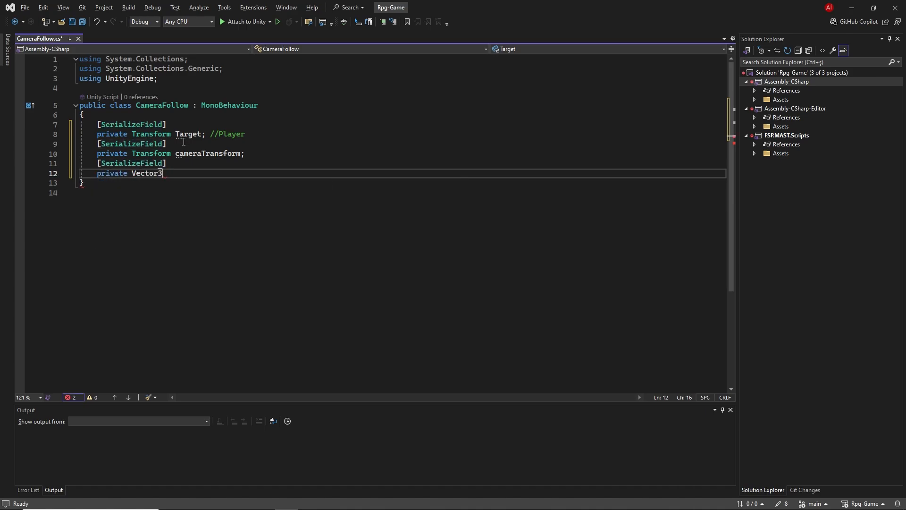
{"action": "type", "text": "Offset;"}
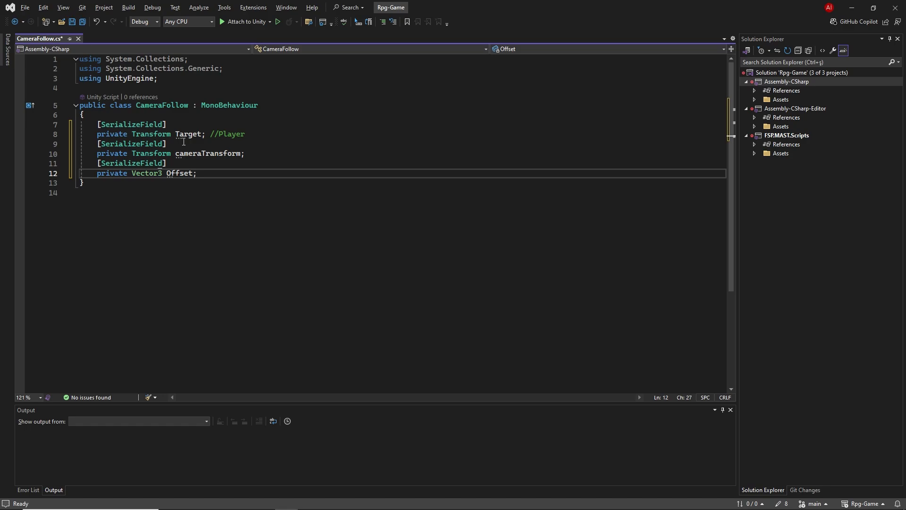
{"action": "type", "text": "[SerializeField]"}
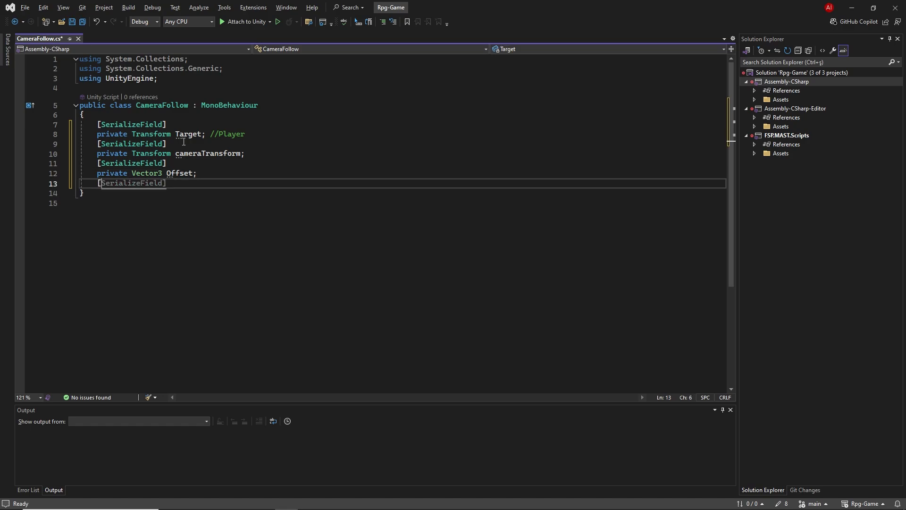
{"action": "type", "text": "private Vector3 Position;"}
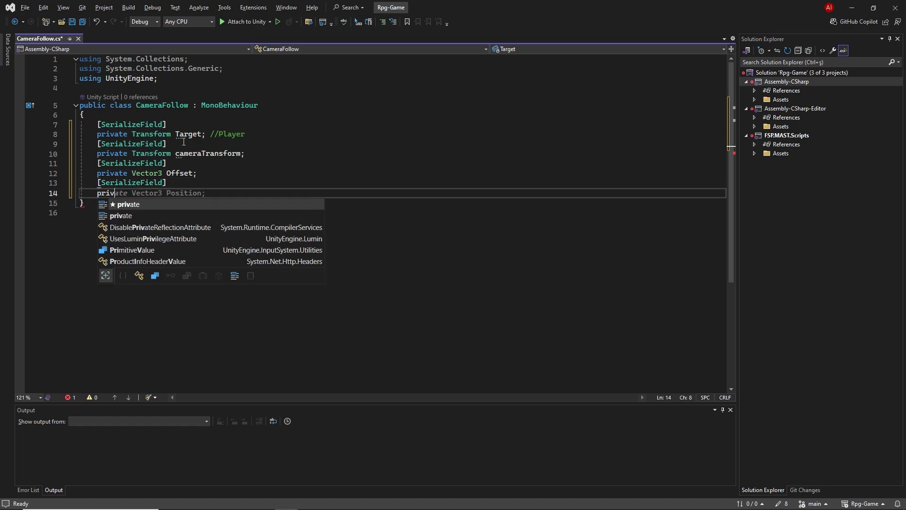
{"action": "type", "text": "float"}
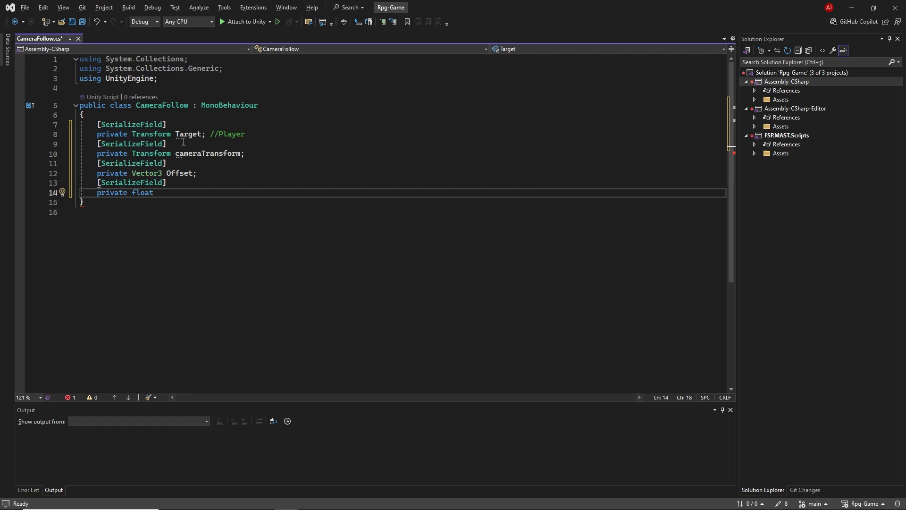
{"action": "type", "text": "smooth"}
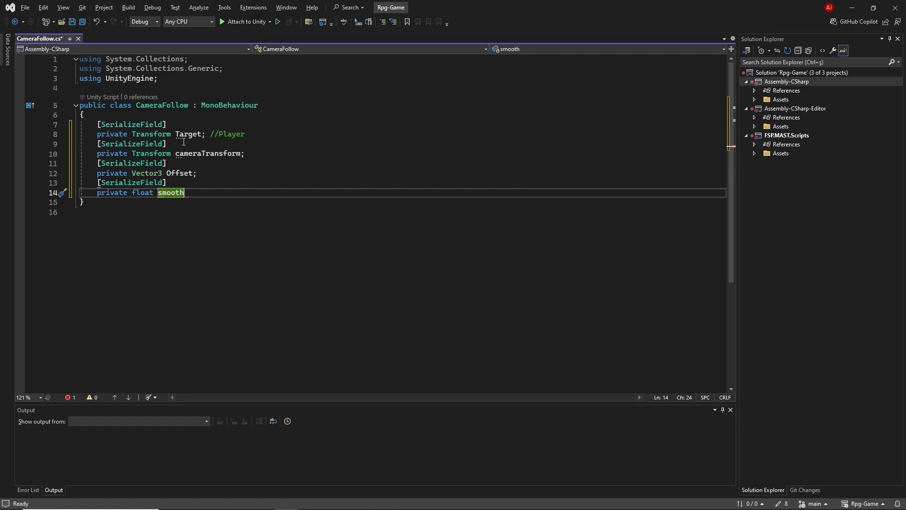
{"action": "type", "text": "Time;"}
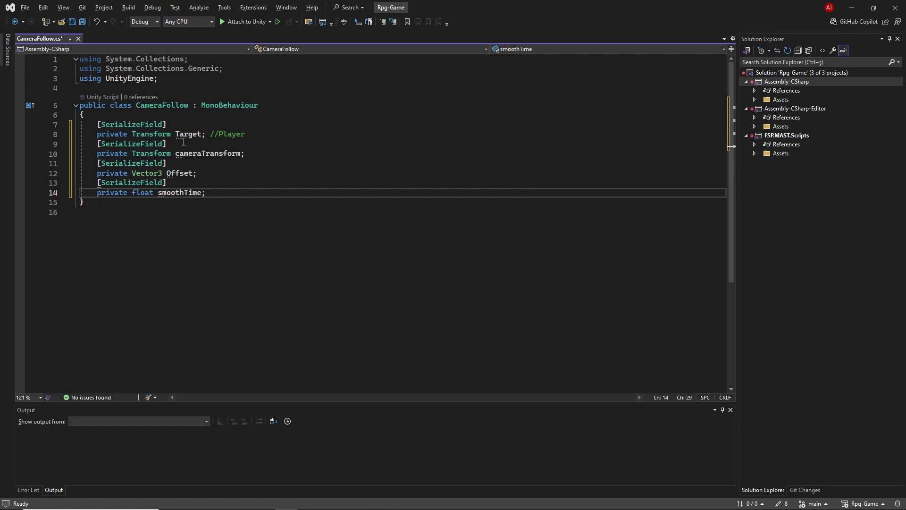
{"action": "type", "text": "private Camera m_Camera;"}
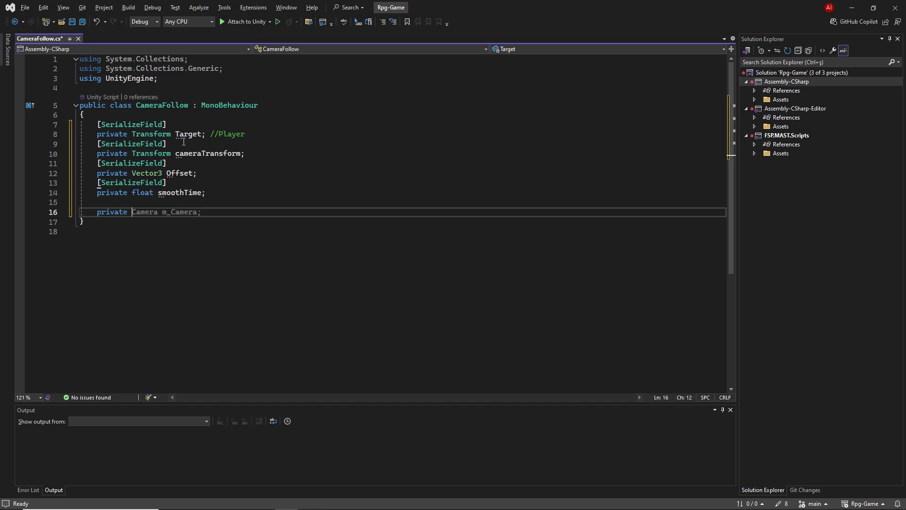
{"action": "type", "text": "Vector3 v"}
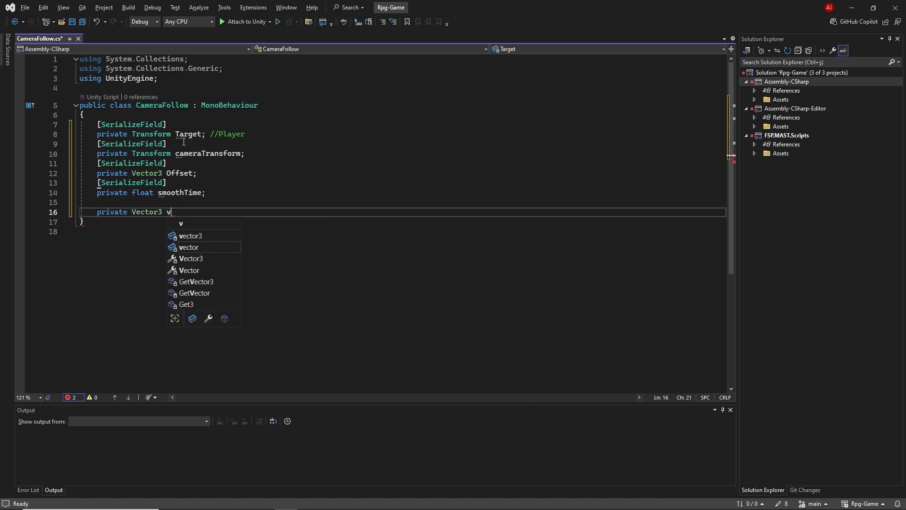
{"action": "type", "text": "elocity"}
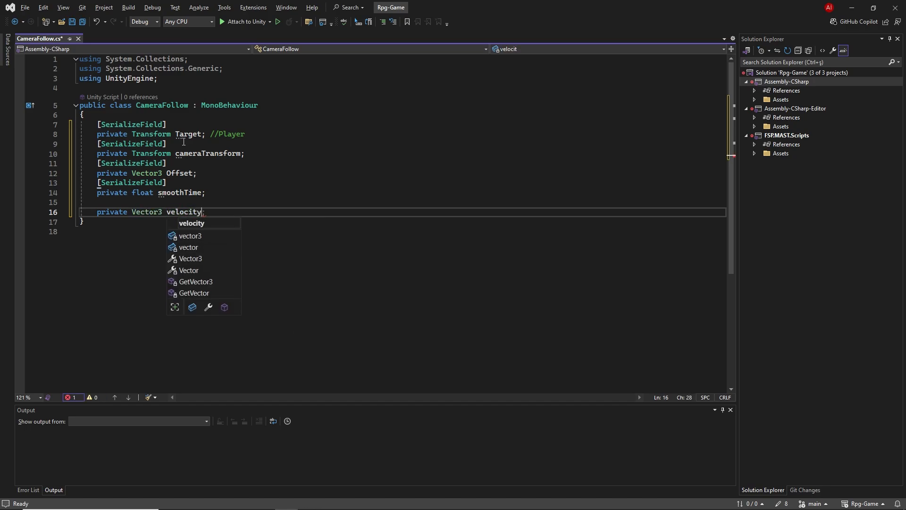
{"action": "type", "text": "= Vector3.zero;"}
{"action": "type", "text": "private"}
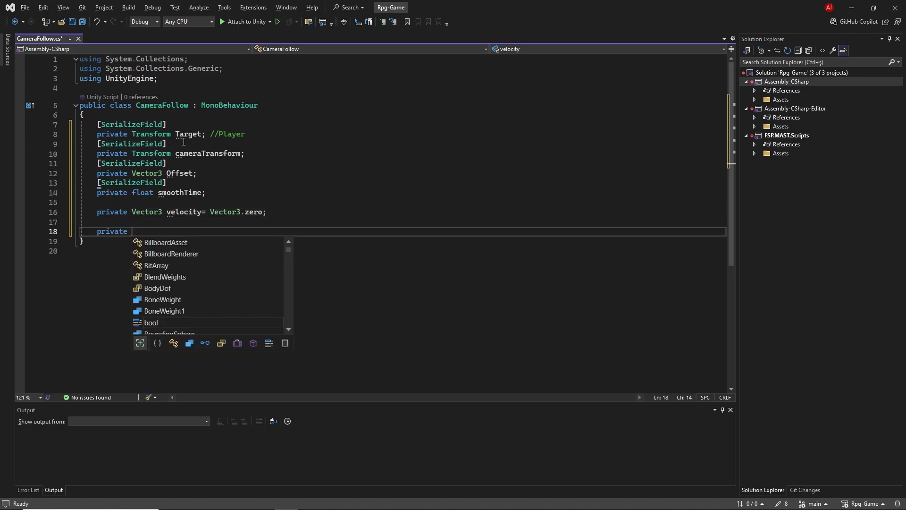
- Add LateUpdate computing targetPosition from Target's position plus Offset
{"action": "type", "text": "void LateUpdate()"}
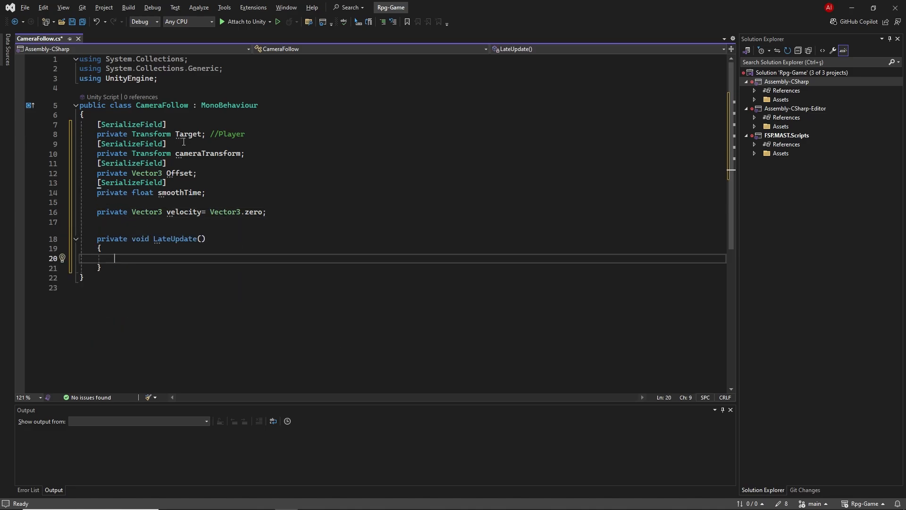
{"action": "type", "text": "Vector3"}
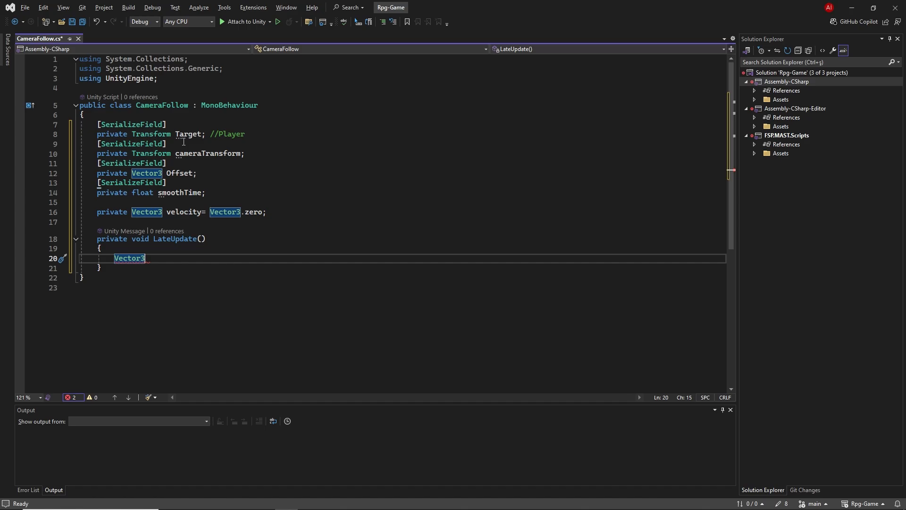
{"action": "type", "text": "targetPosition="}
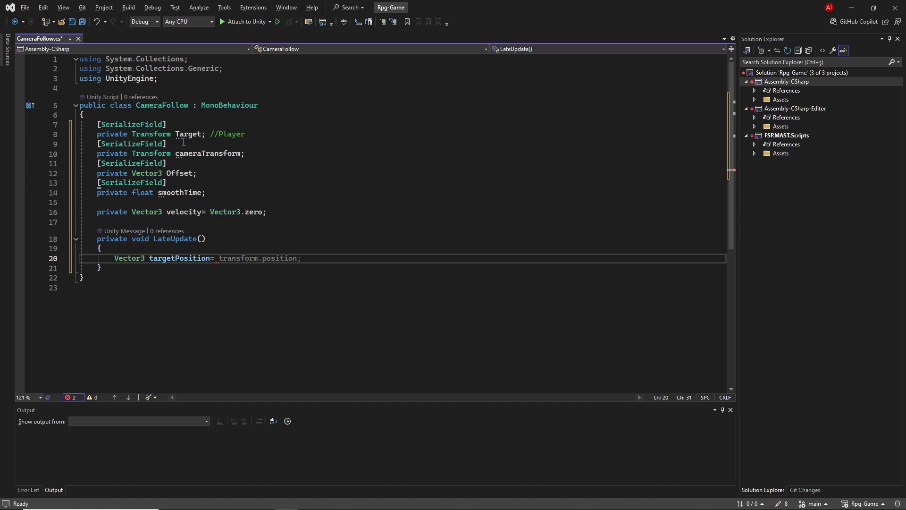
{"action": "type", "text": "Target.position + Offset;"}
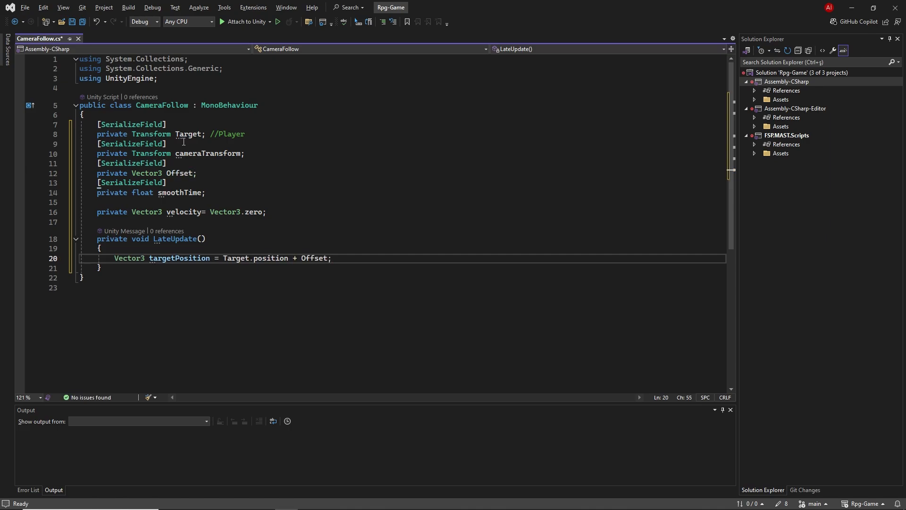
{"action": "key", "text": "Enter"}
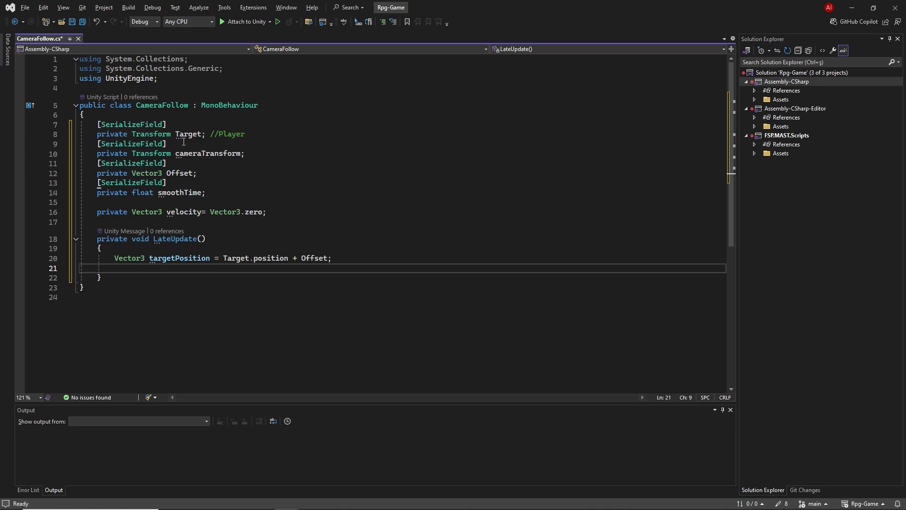
{"action": "type", "text": "cameraTransform.position = targetPosition;"}
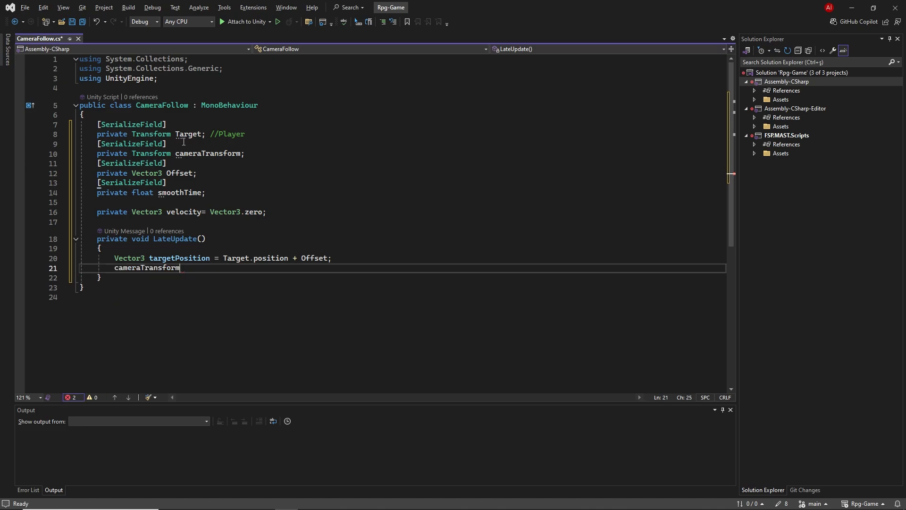
- Move the camera with Vector3.SmoothDamp, make it LookAt the target, and save
{"action": "type", "text": ".position = targetPosition;"}
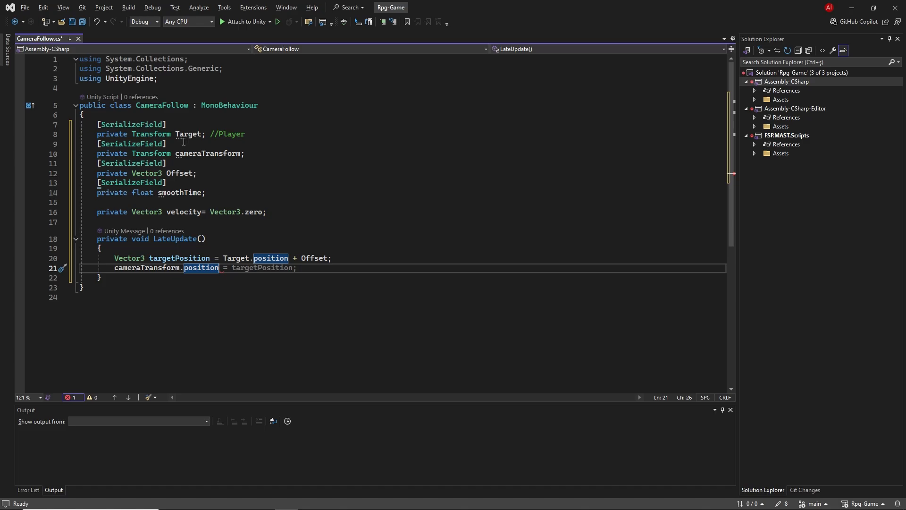
{"action": "type", "text": "=Vector3."}
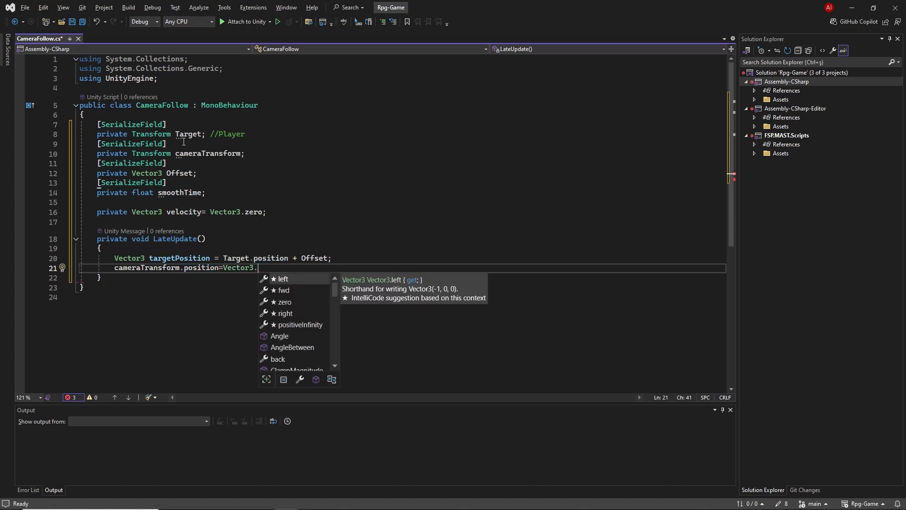
{"action": "type", "text": "SmoothDamp(transform.position,targetPosition"}
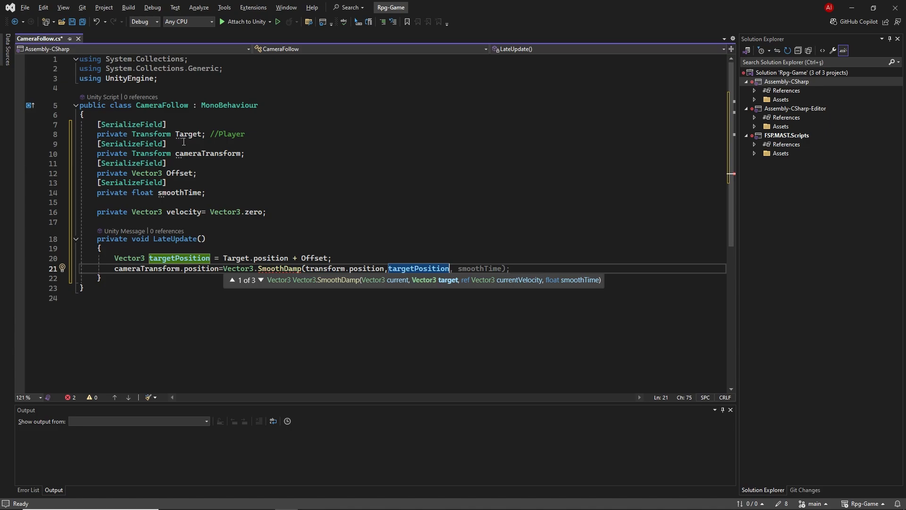
{"action": "type", "text": "ref velocity,smo"}
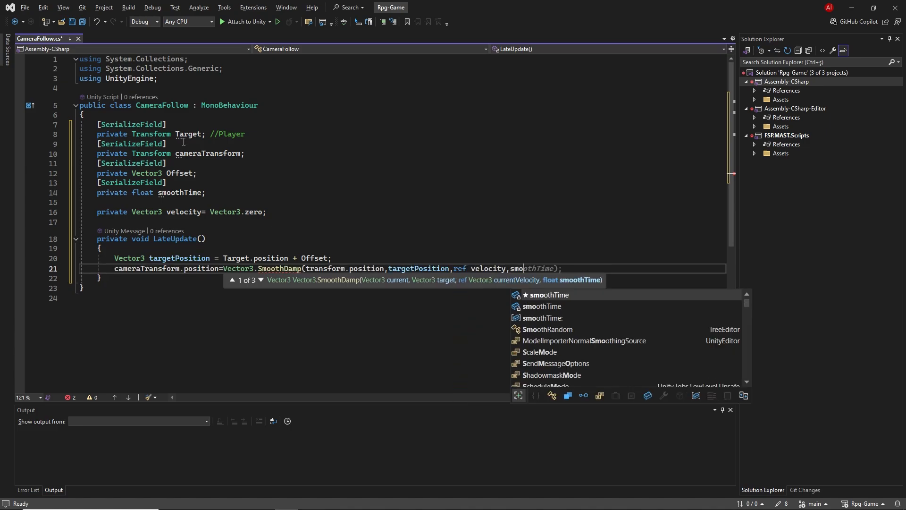
{"action": "key", "text": "Enter"}
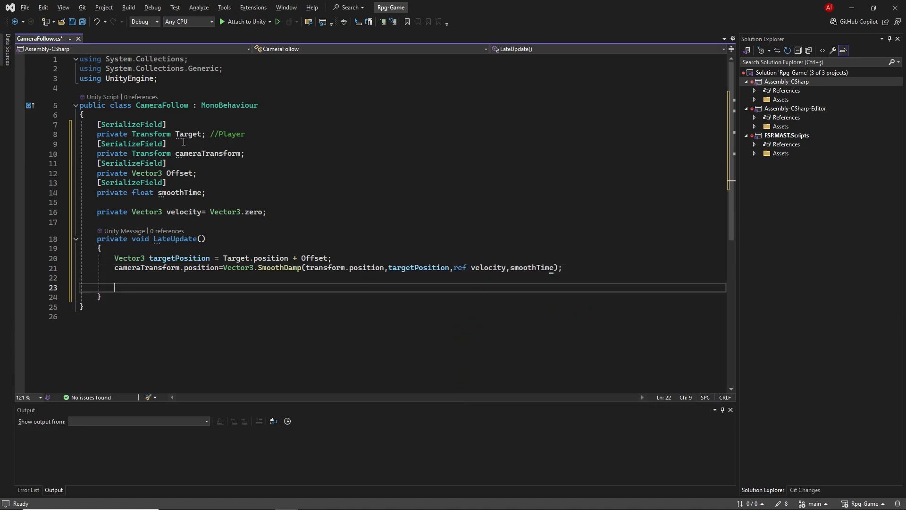
{"action": "type", "text": "transform.LookAt(targetPosition);"}
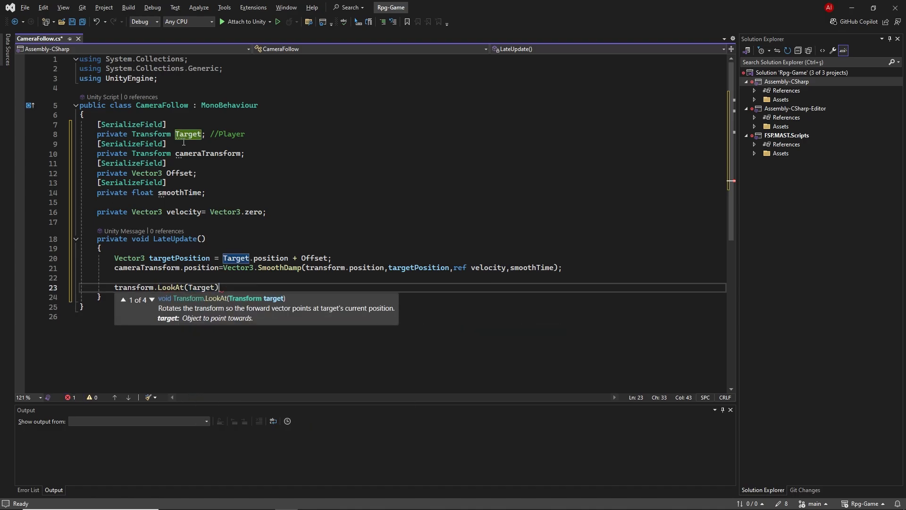
{"action": "key", "text": "ctrl+s"}
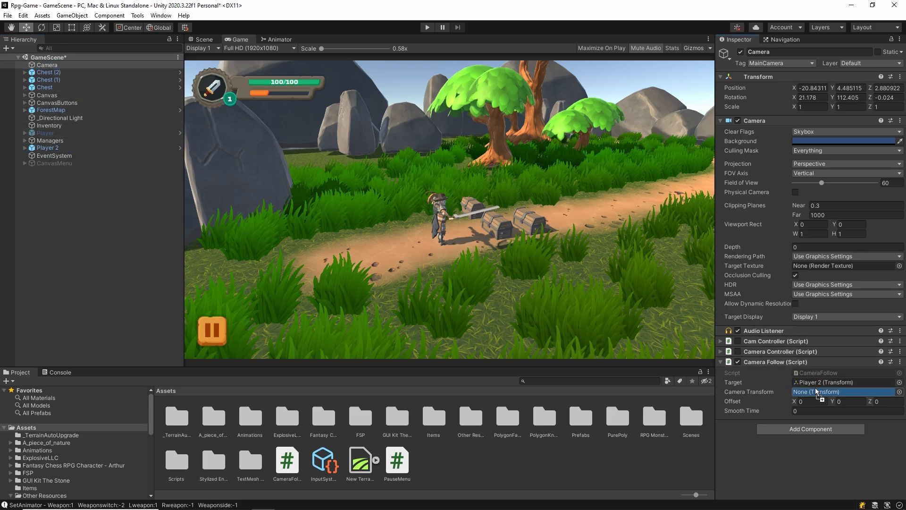
- Enter -4 as the Camera Follow Offset X value
{"action": "left_click", "coordinate": [844, 392]}
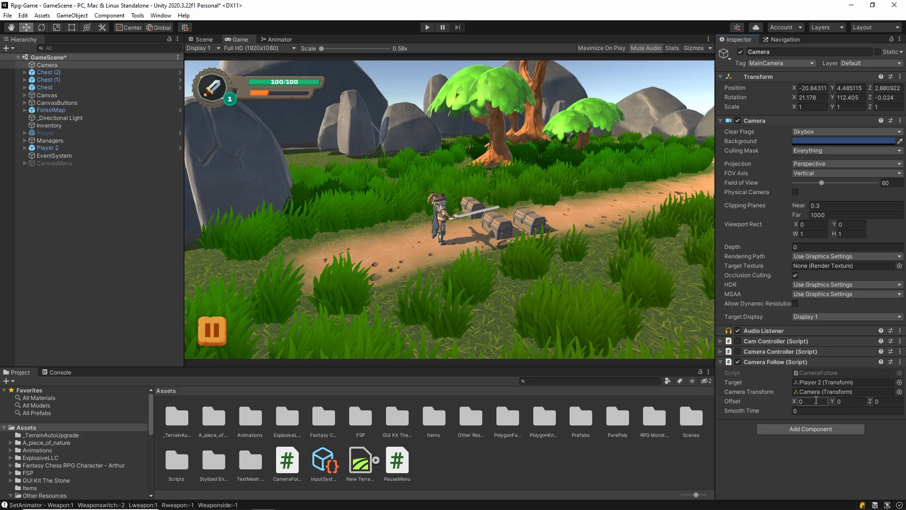
{"action": "type", "text": "-4"}
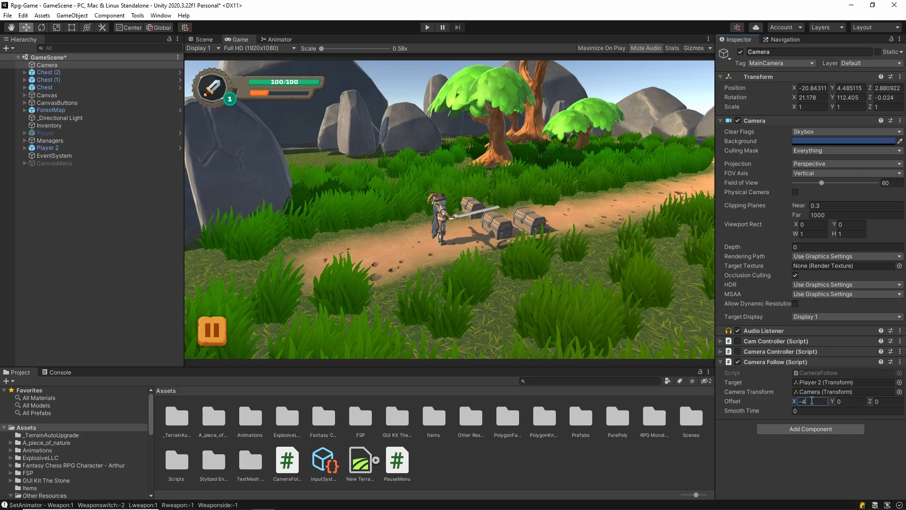